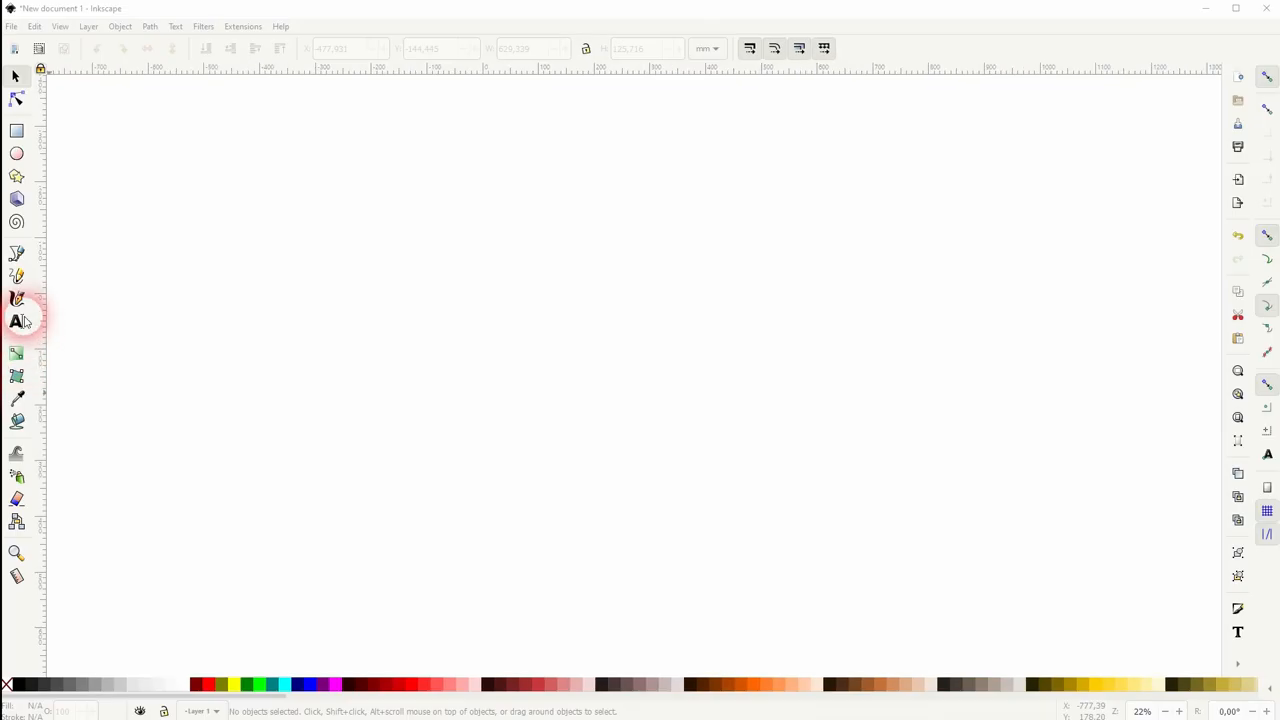
# - Place the text cursor on the canvas for the bold ZEBRA word
pyautogui.click(16, 320)
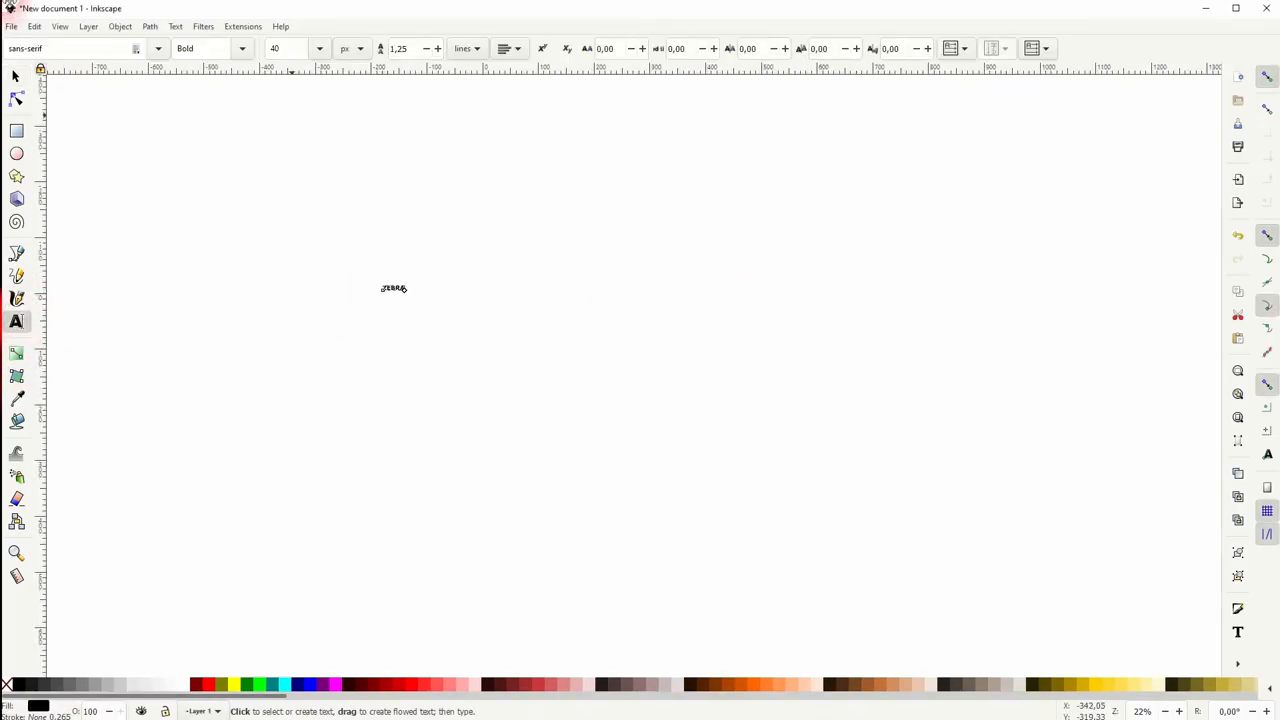
pyautogui.click(392, 288)
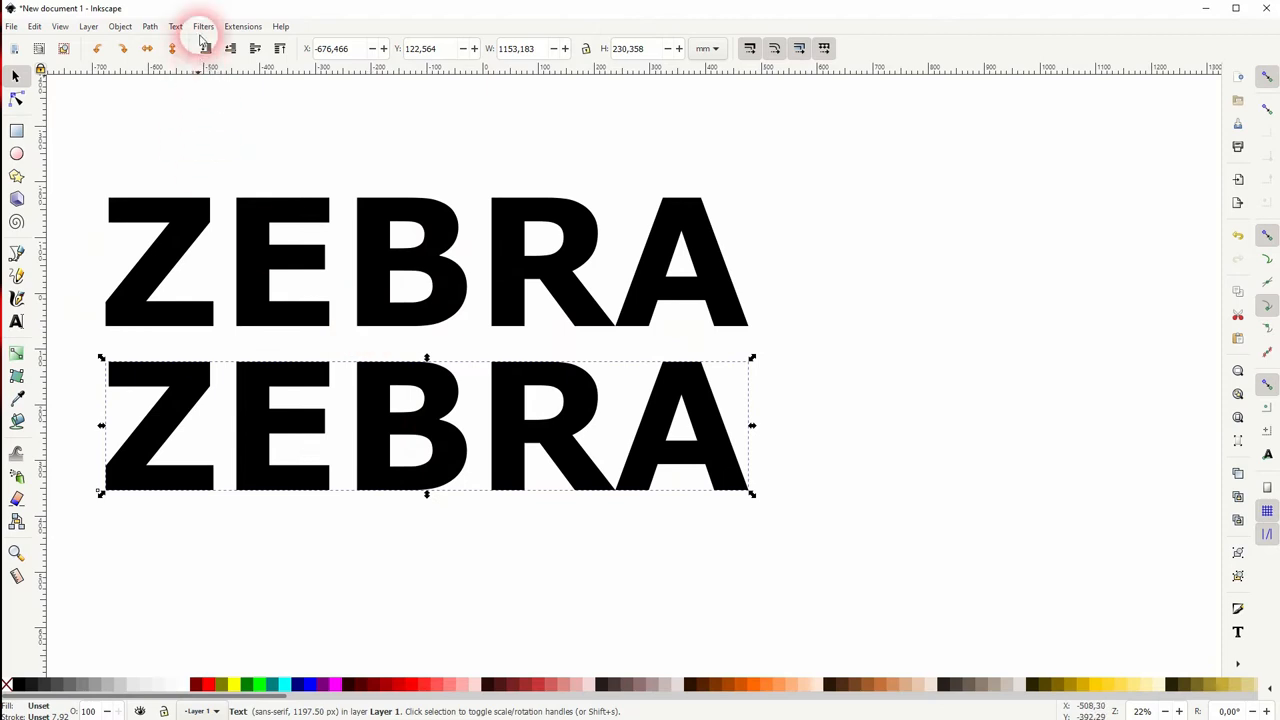
# - Apply the Filters > Overlays > Zebra texture to the lower copy and nudge it into place
pyautogui.click(204, 26)
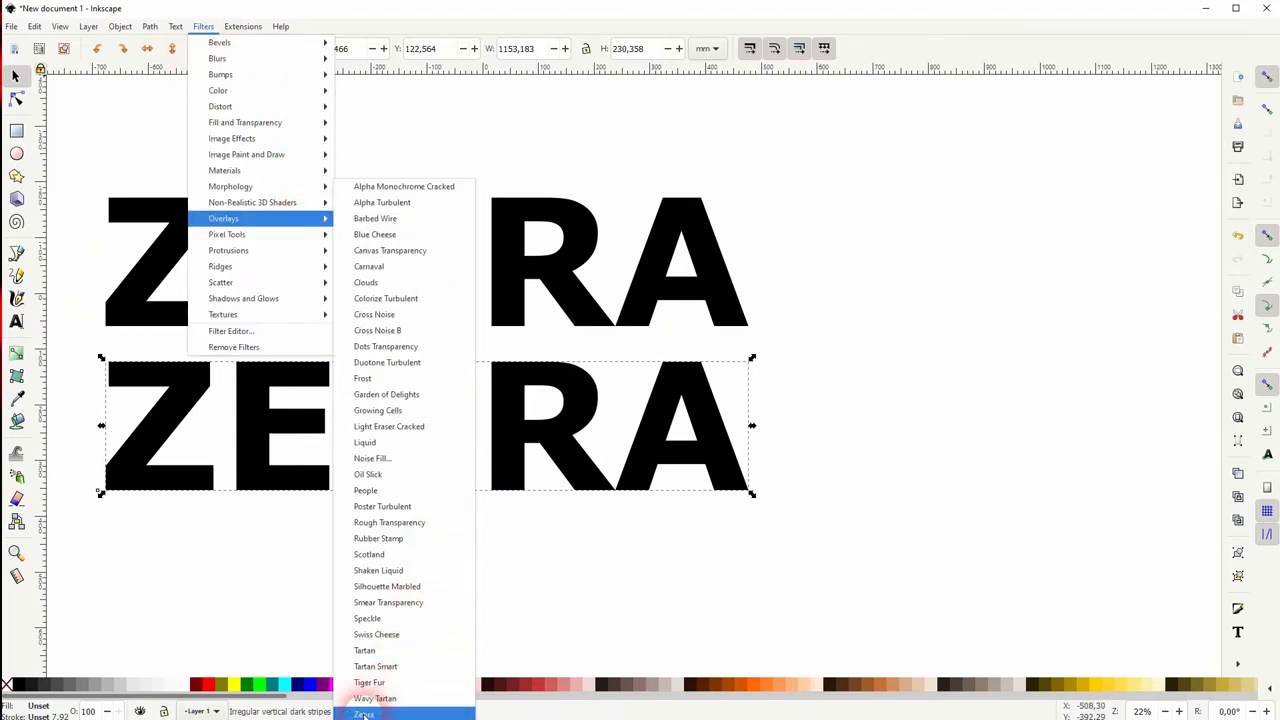
pyautogui.click(364, 712)
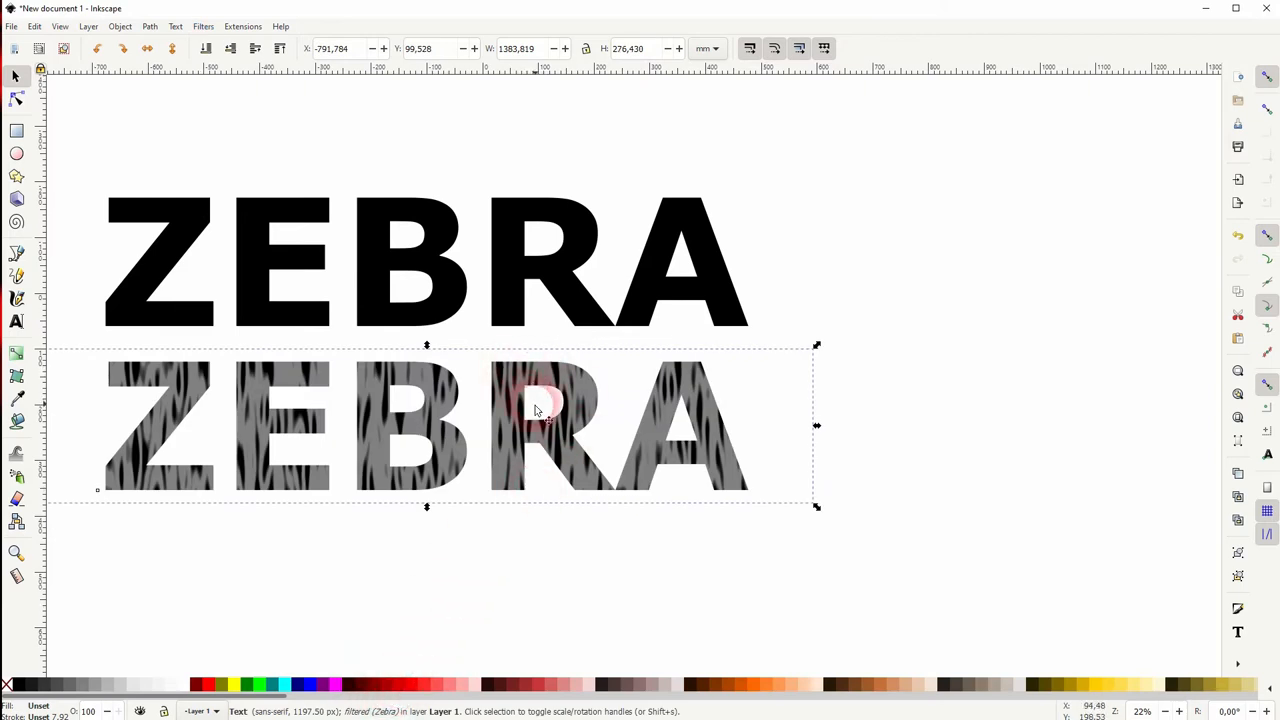
pyautogui.moveTo(544, 424); pyautogui.dragTo(530, 444)
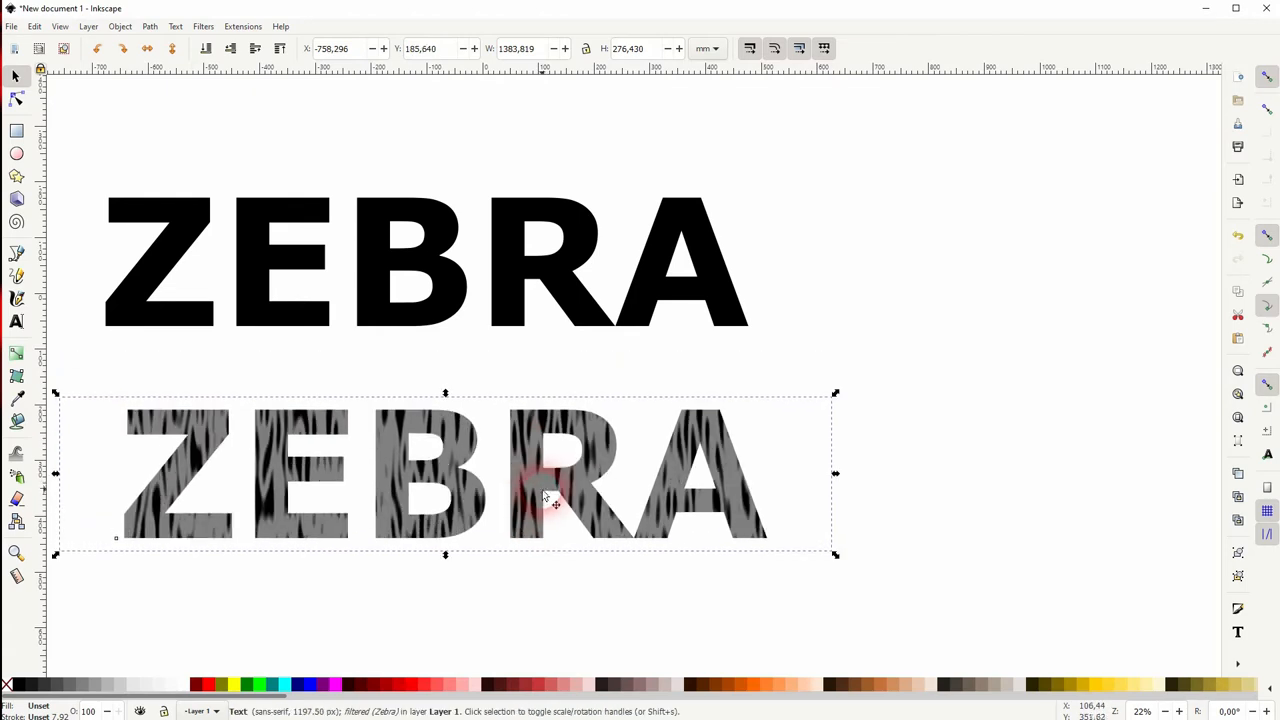
pyautogui.moveTo(556, 496); pyautogui.dragTo(624, 430)
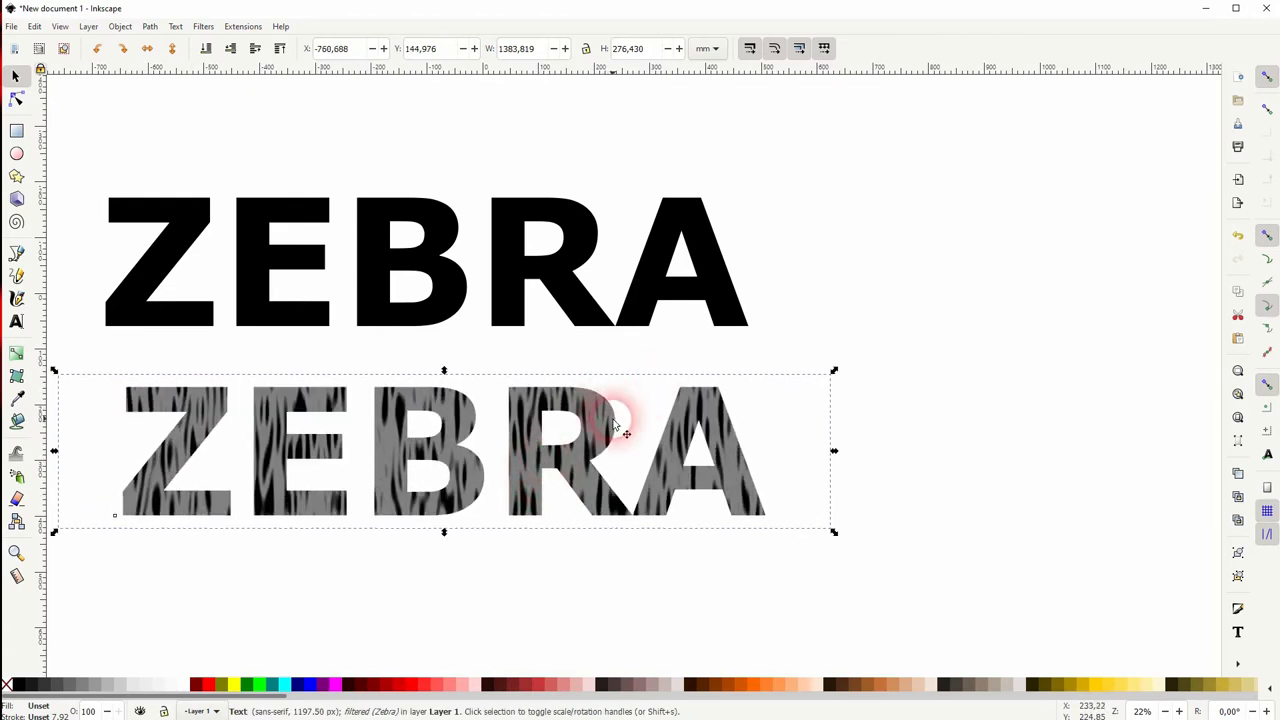
pyautogui.click(204, 26)
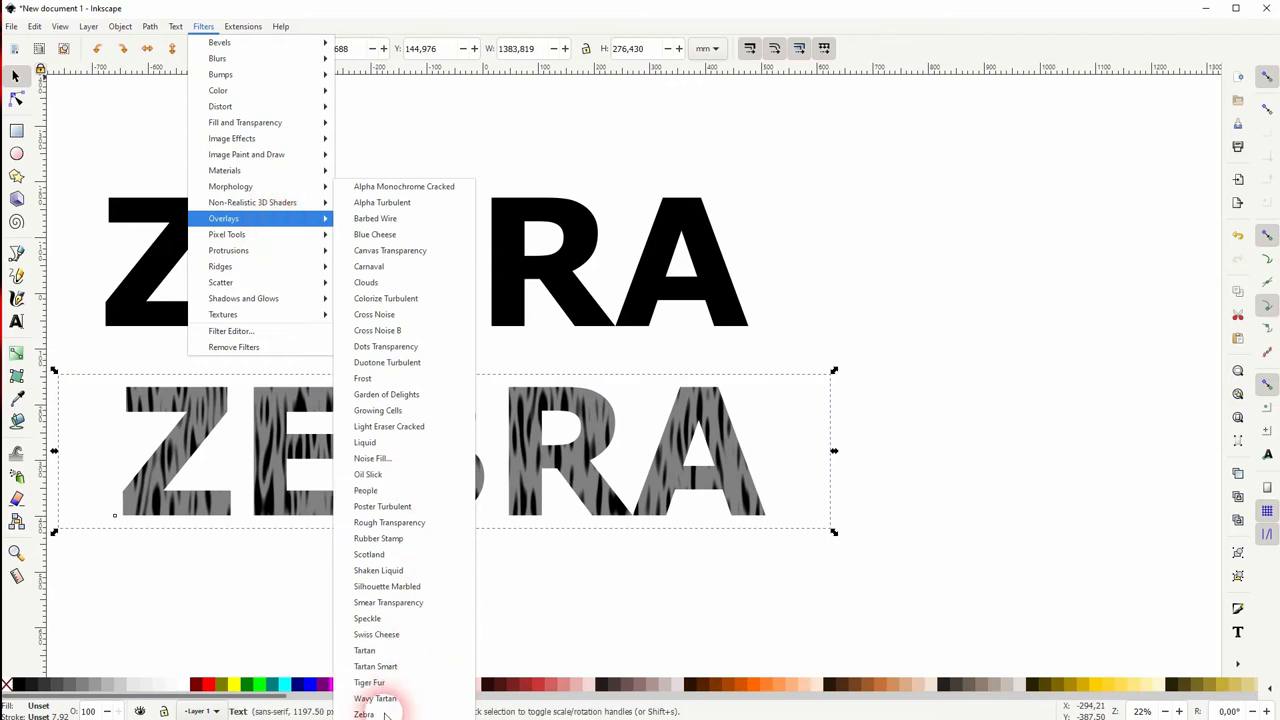
pyautogui.click(364, 714)
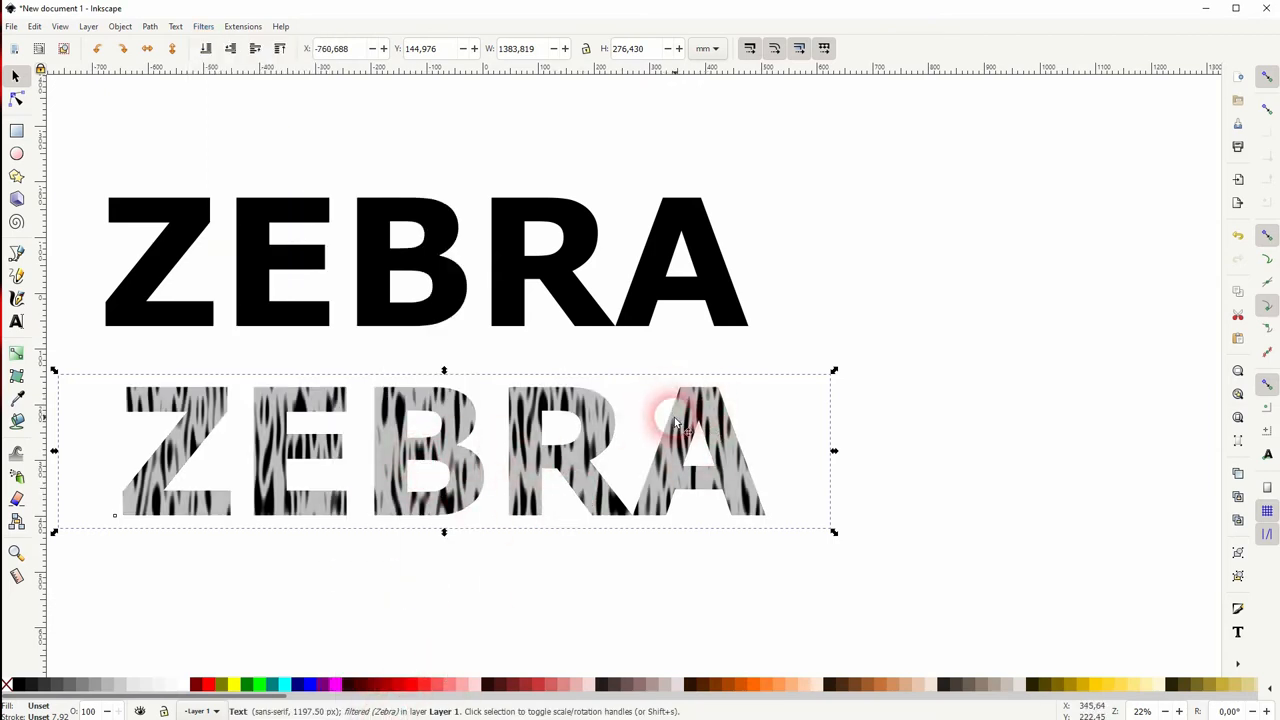
pyautogui.click(204, 26)
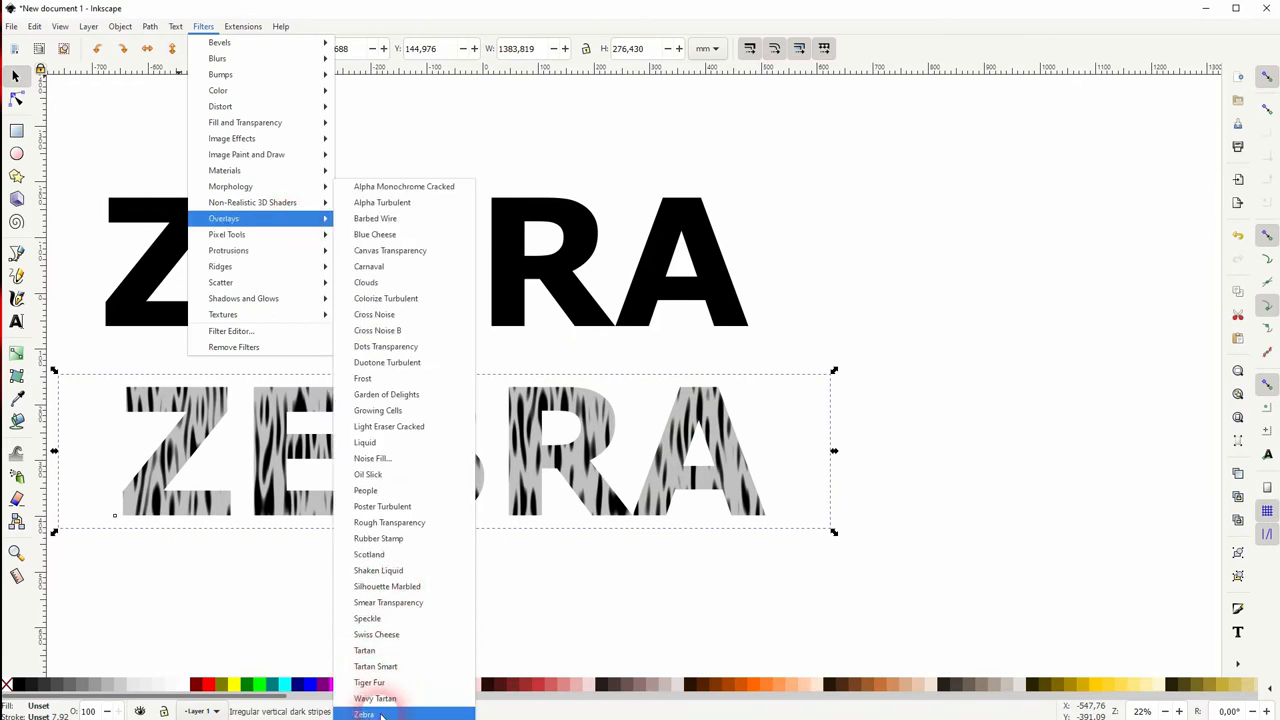
pyautogui.click(364, 712)
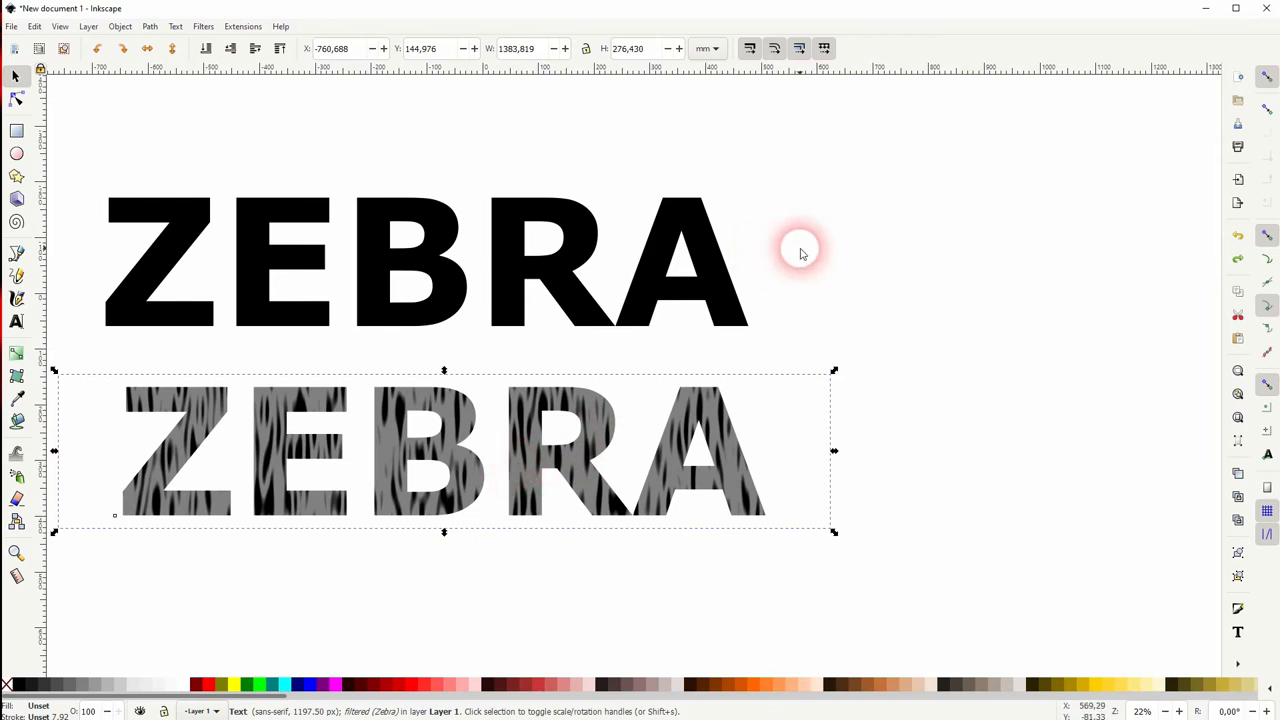
pyautogui.click(204, 26)
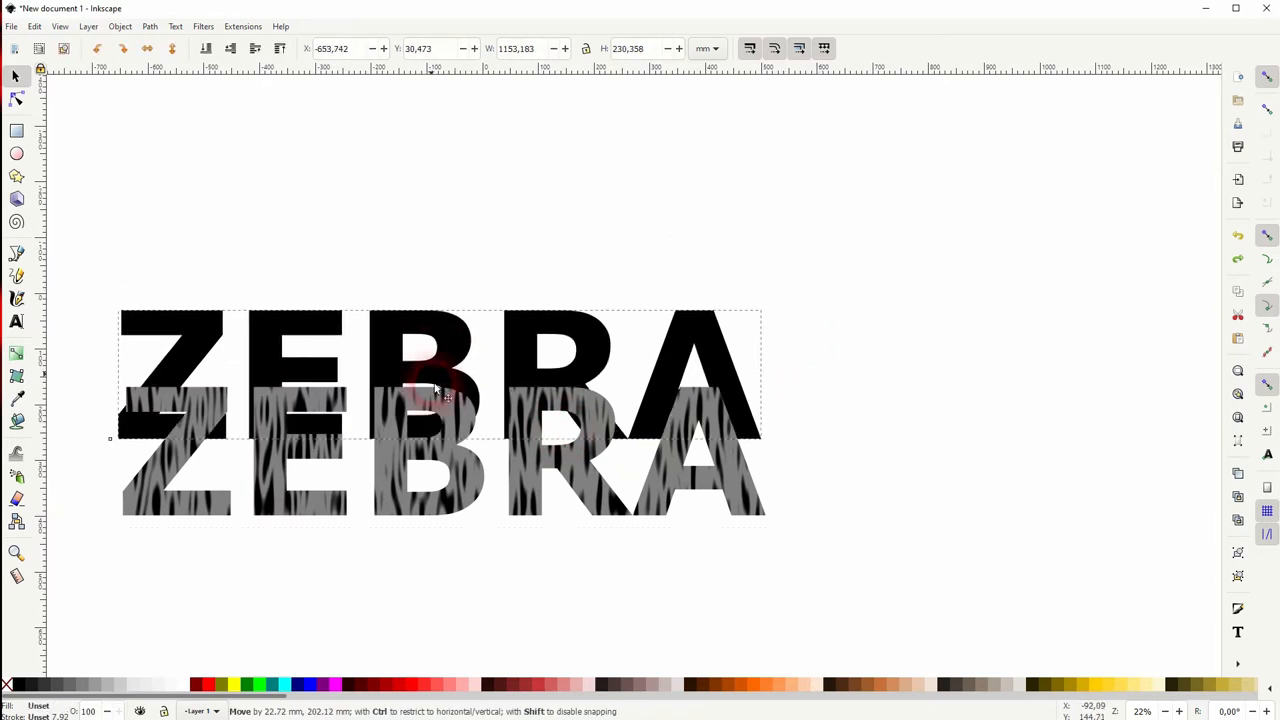
# - Move the black ZEBRA onto the striped copy and bring up Fill and Stroke to lower its opacity
pyautogui.moveTo(436, 390); pyautogui.dragTo(440, 460)
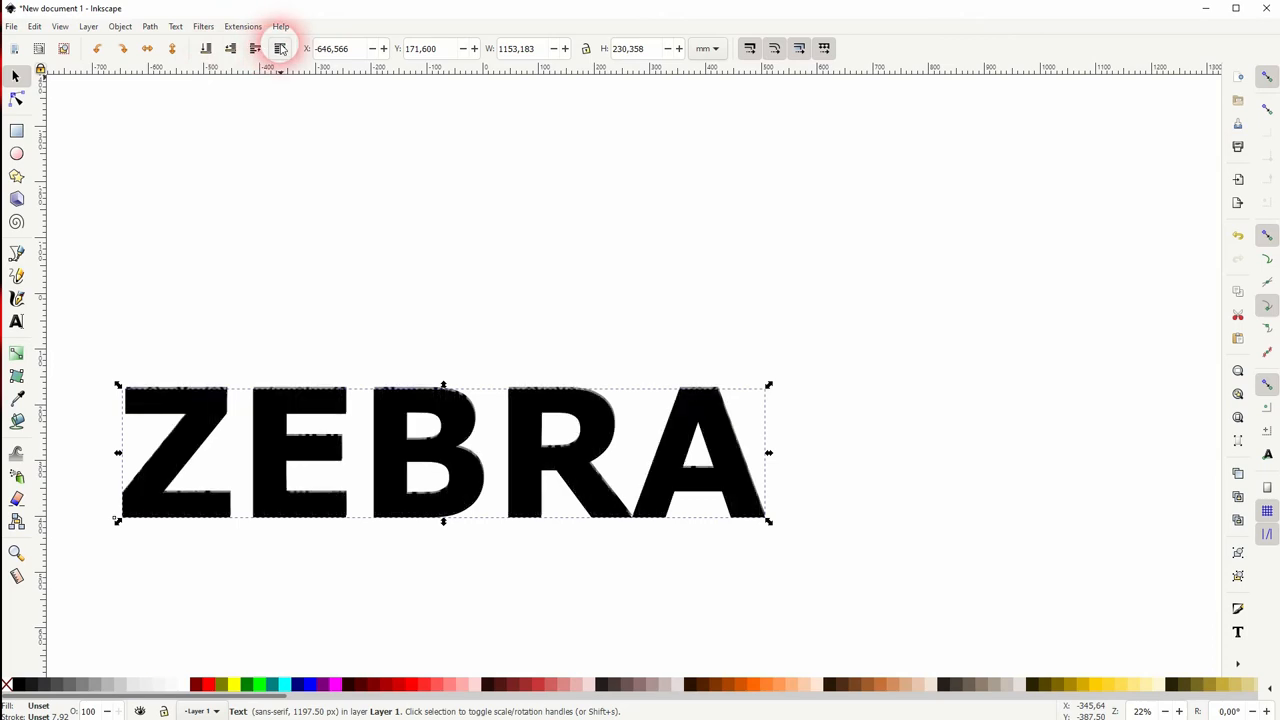
pyautogui.click(120, 26)
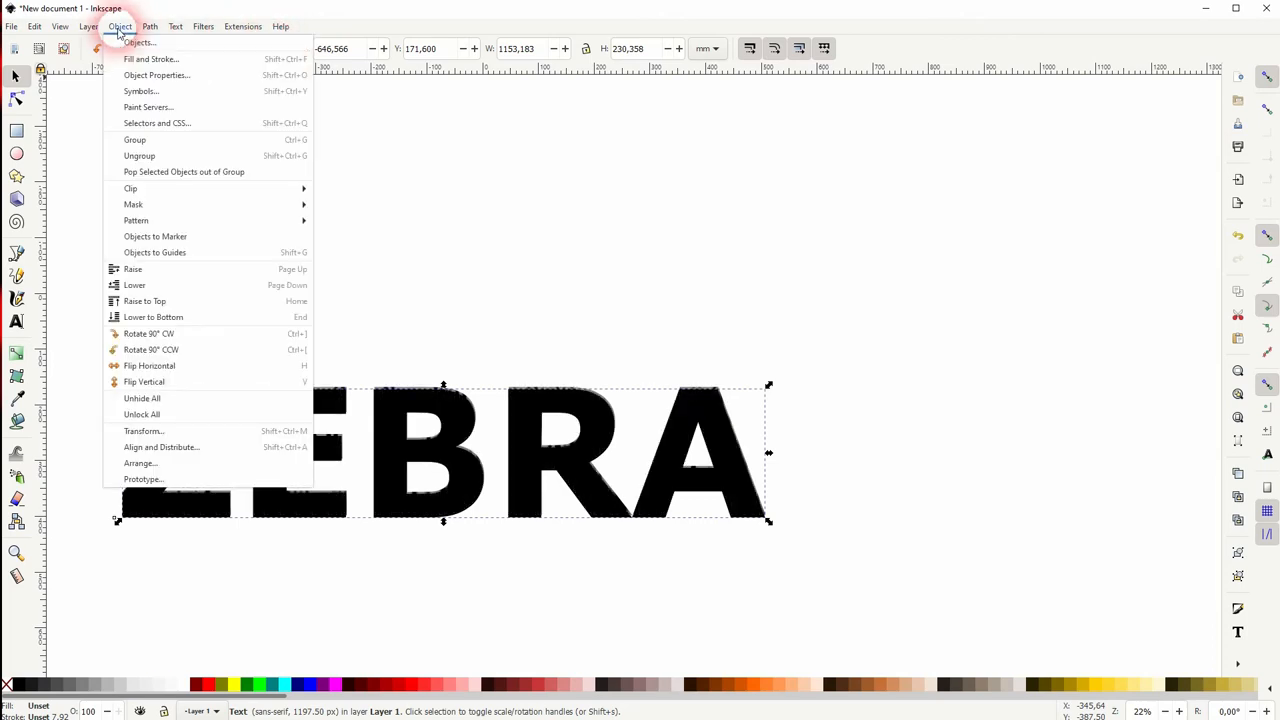
pyautogui.click(150, 60)
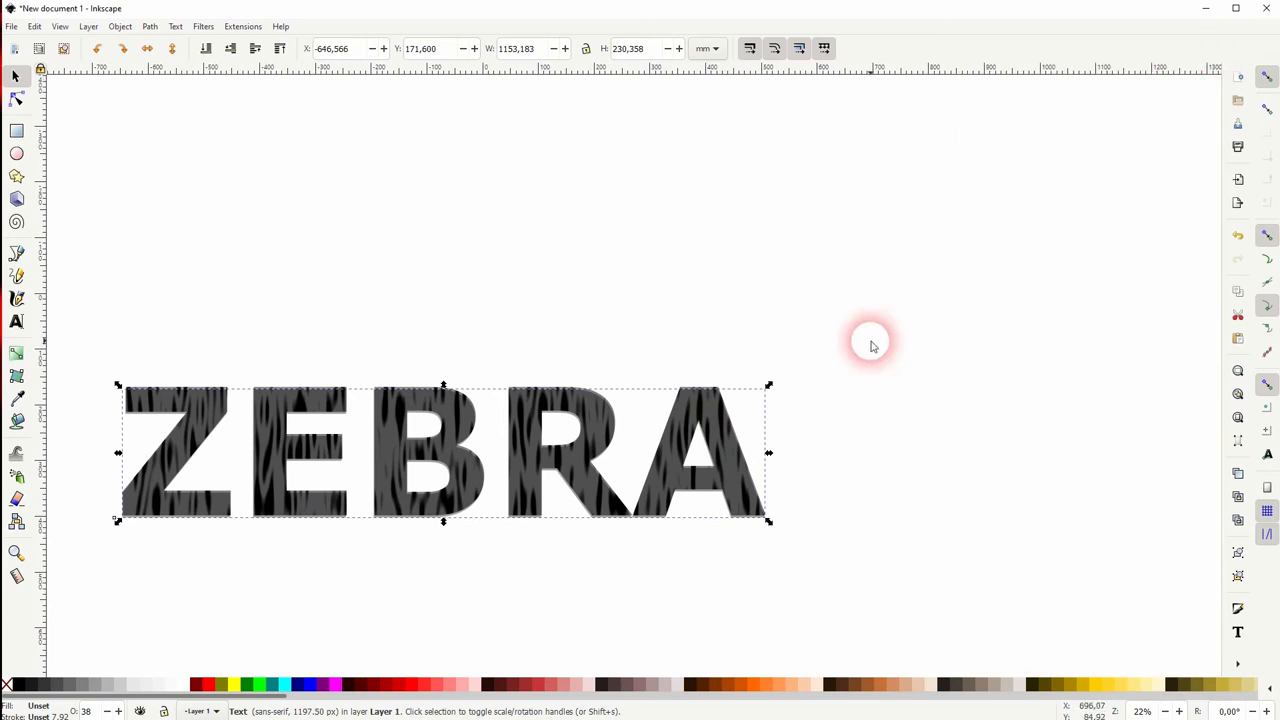
pyautogui.moveTo(756, 440)
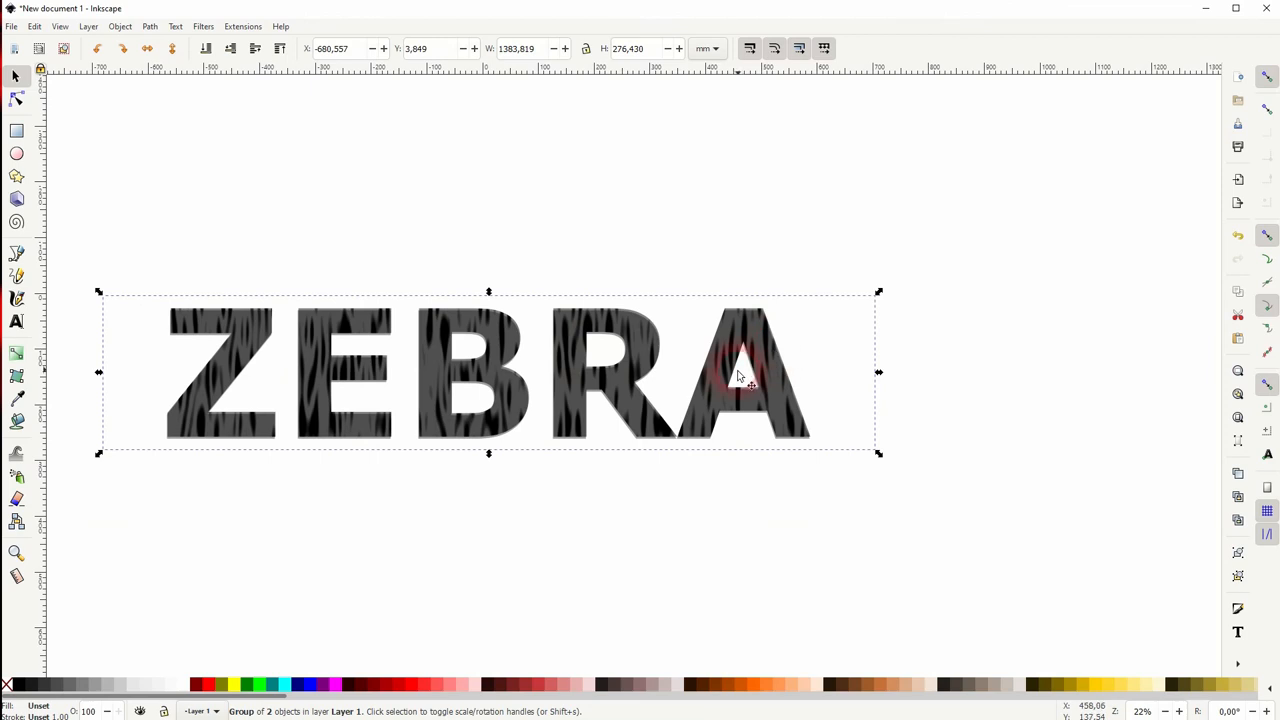
# - Deselect on empty canvas to view the finished grouped zebra-striped word
pyautogui.click(936, 400)
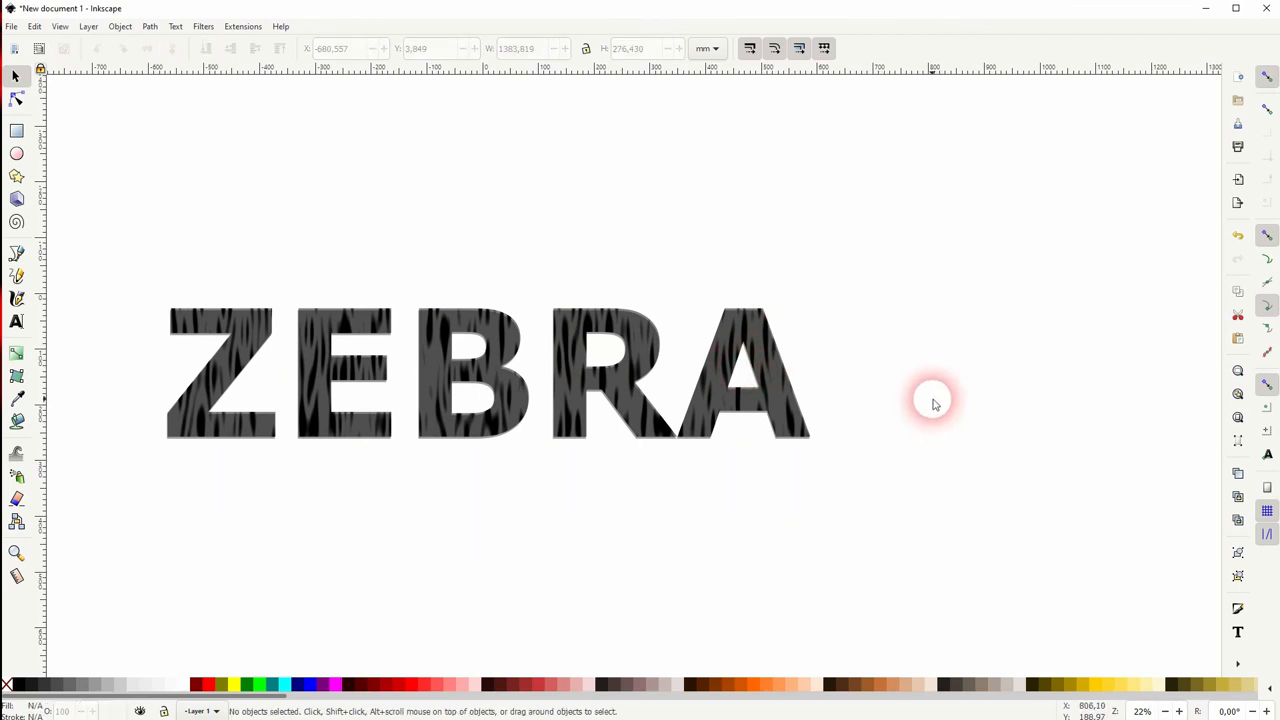